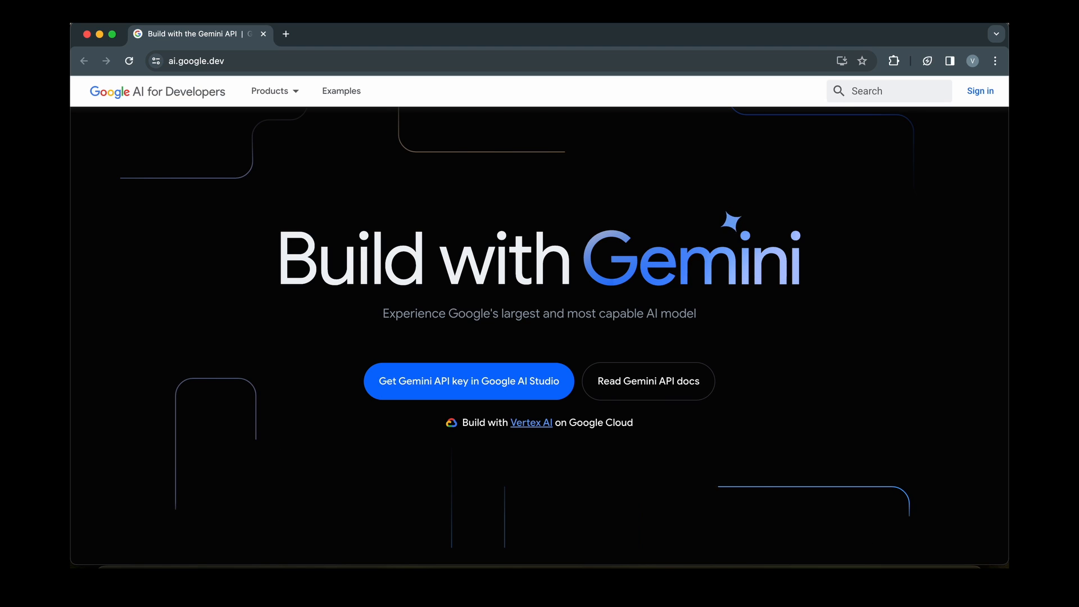
- Go from ai.google.dev into Google AI Studio and start getting a Gemini API key
left_click(469, 381)
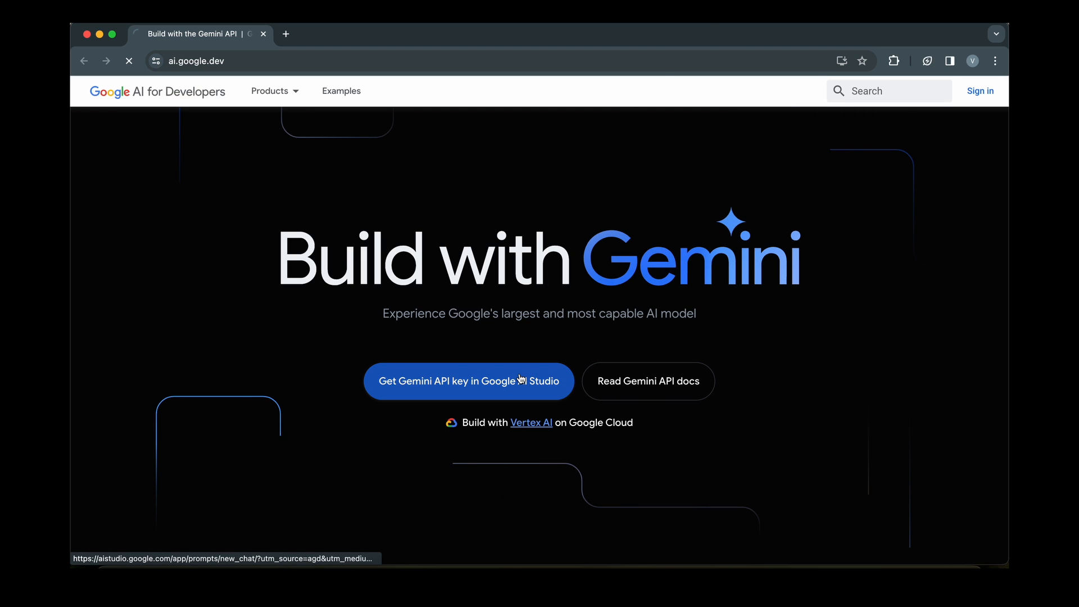
left_click(469, 381)
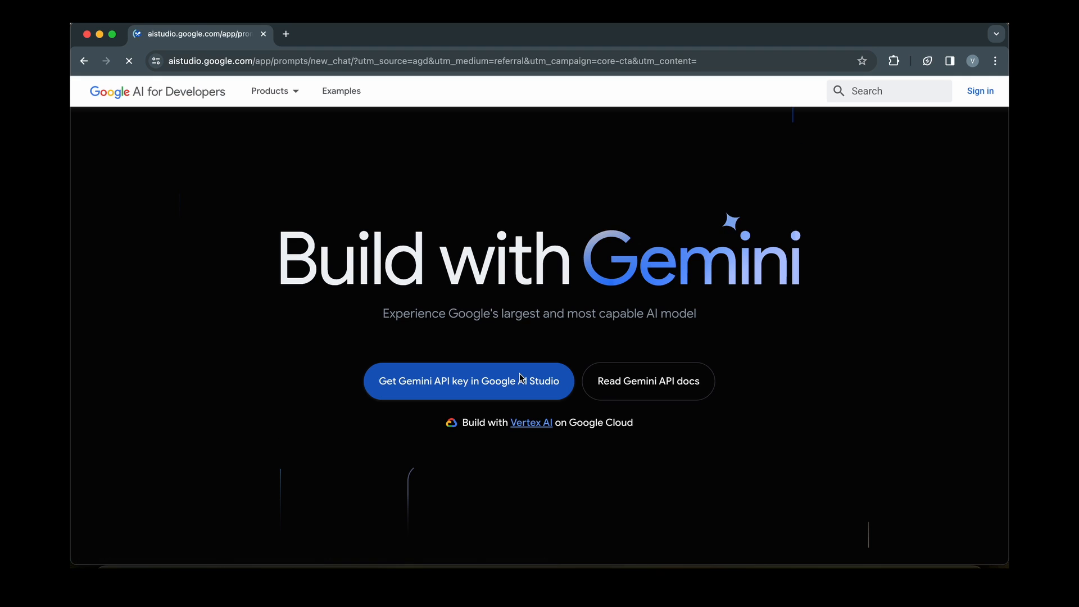
left_click(468, 380)
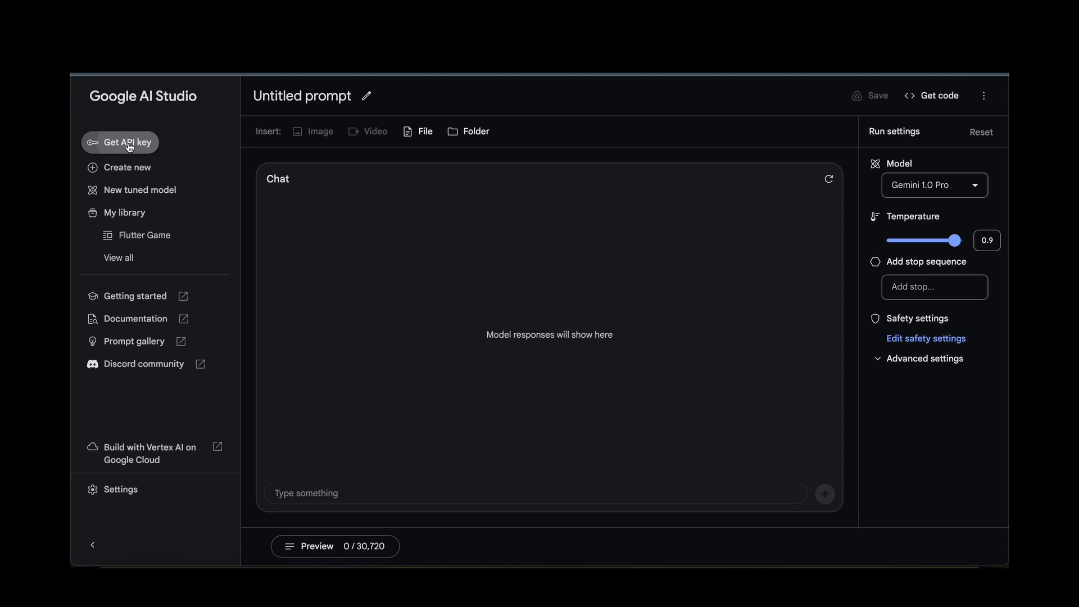
left_click(121, 142)
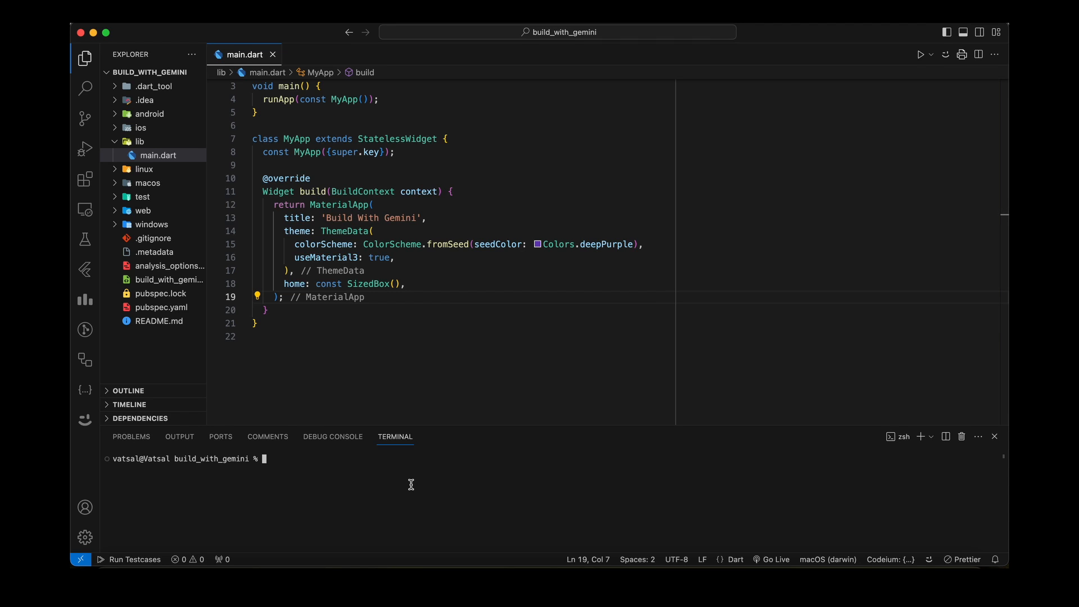
- Add the google_generative_ai package with flutter pub add in the terminal
type("flutter pub add g")
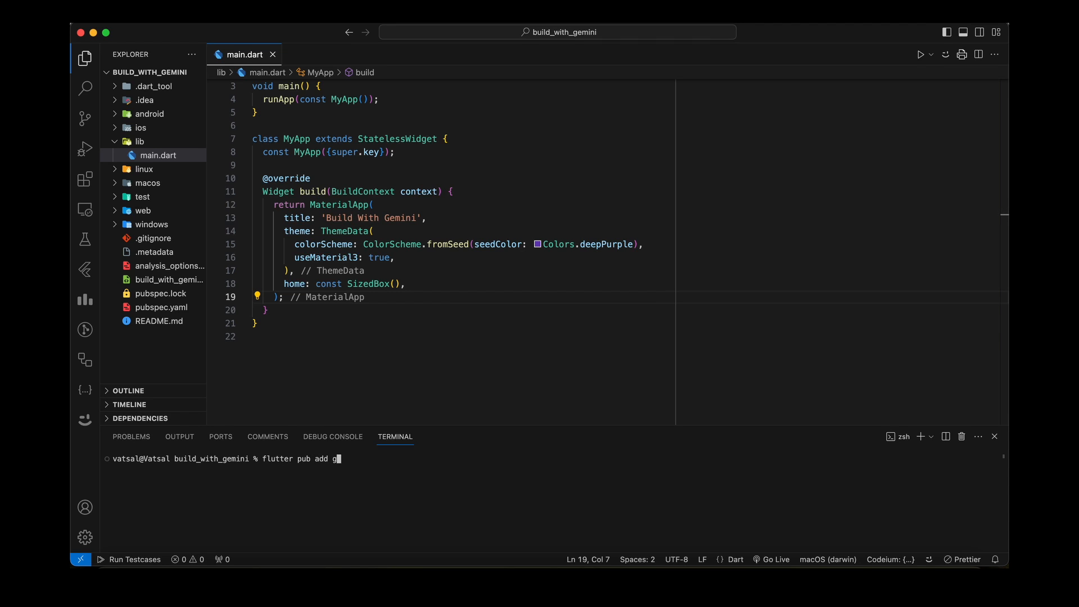
type("oogle_generativ")
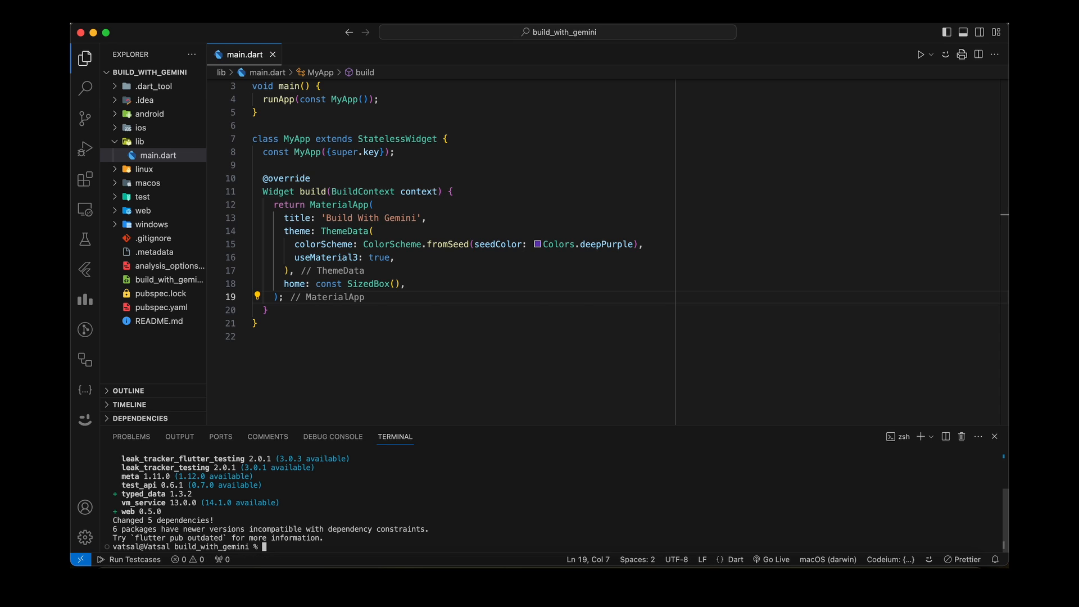
- Create env.json in the project root holding "api_key": "Your_api_key_here"
right_click(139, 155)
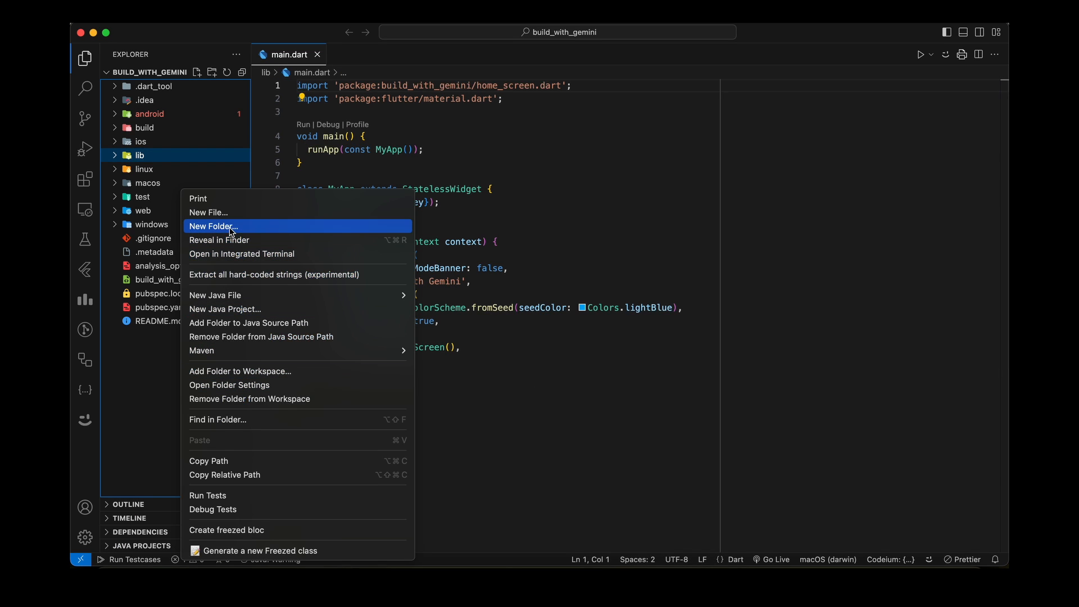
left_click(213, 226)
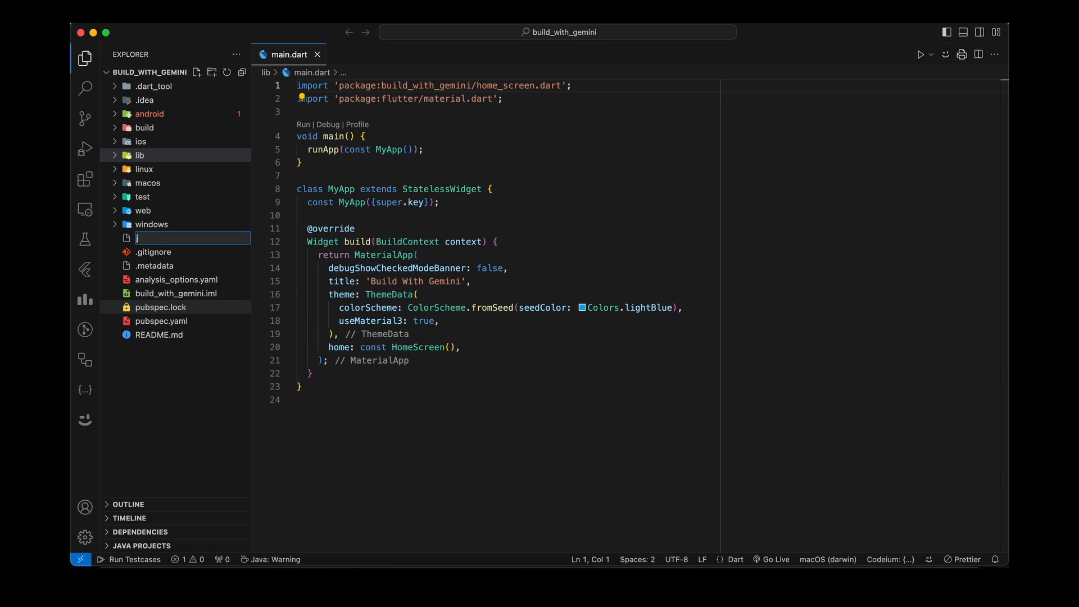
type("env.json")
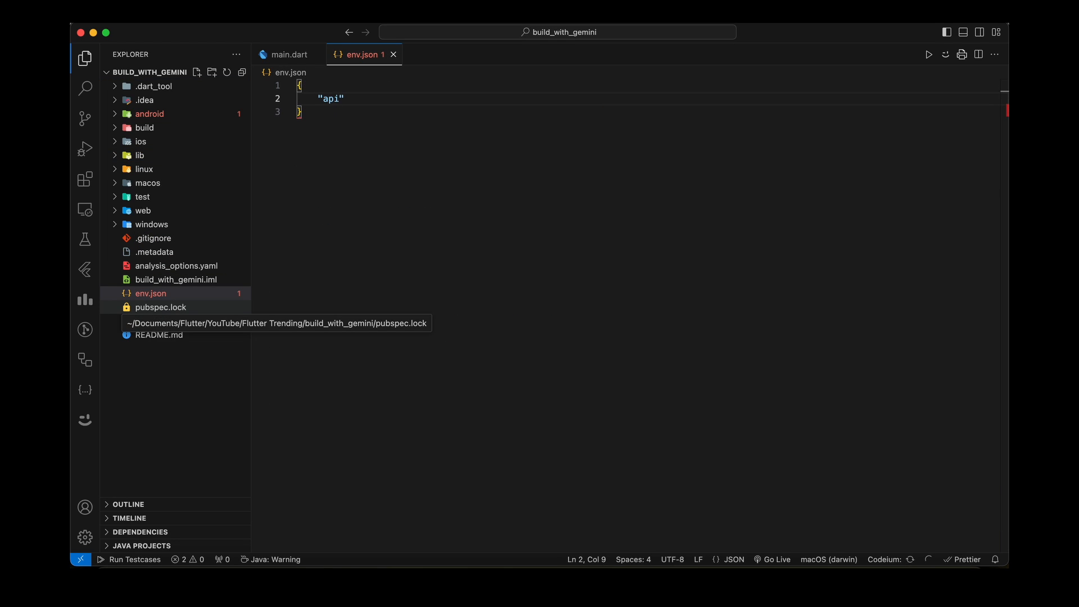
type("_key\": \"Your_\"")
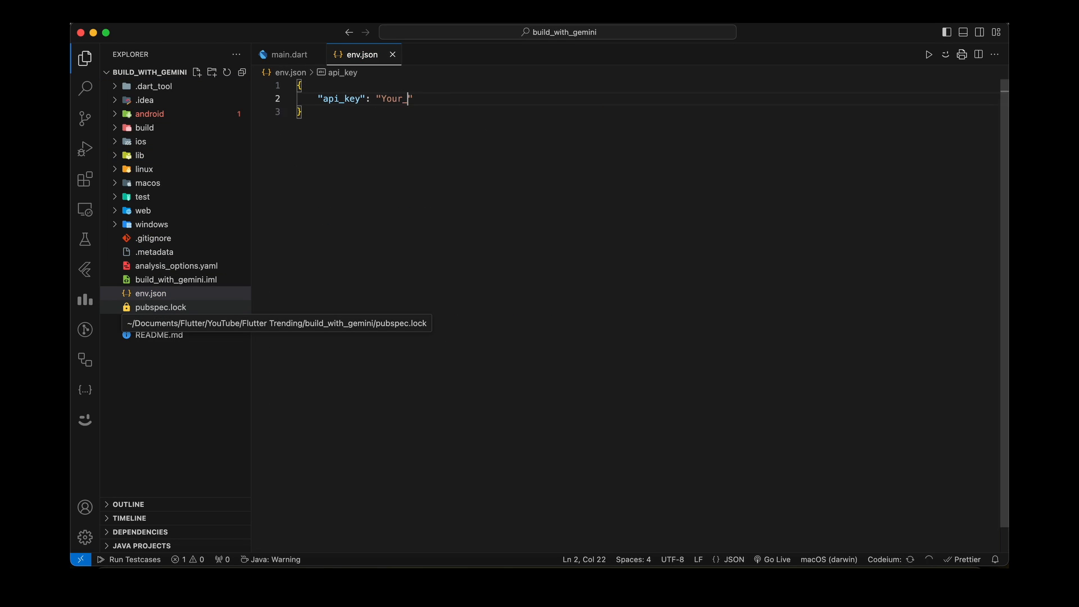
type("api_key_here")
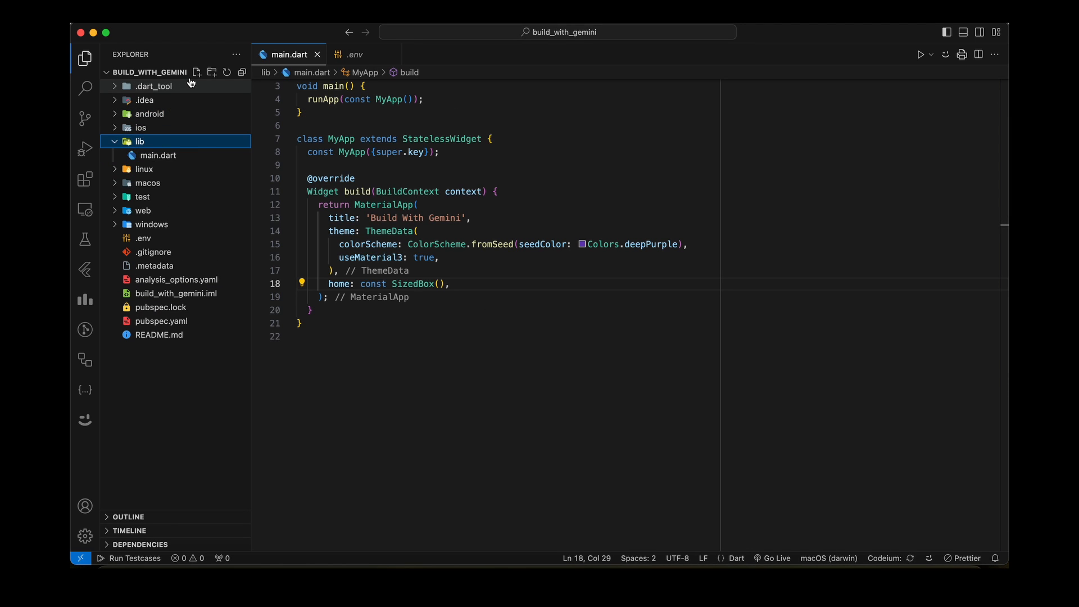
- Create home_screen.dart with a stateful HomeScreen declaring a late final GenerativeModel _model
type("home_scre")
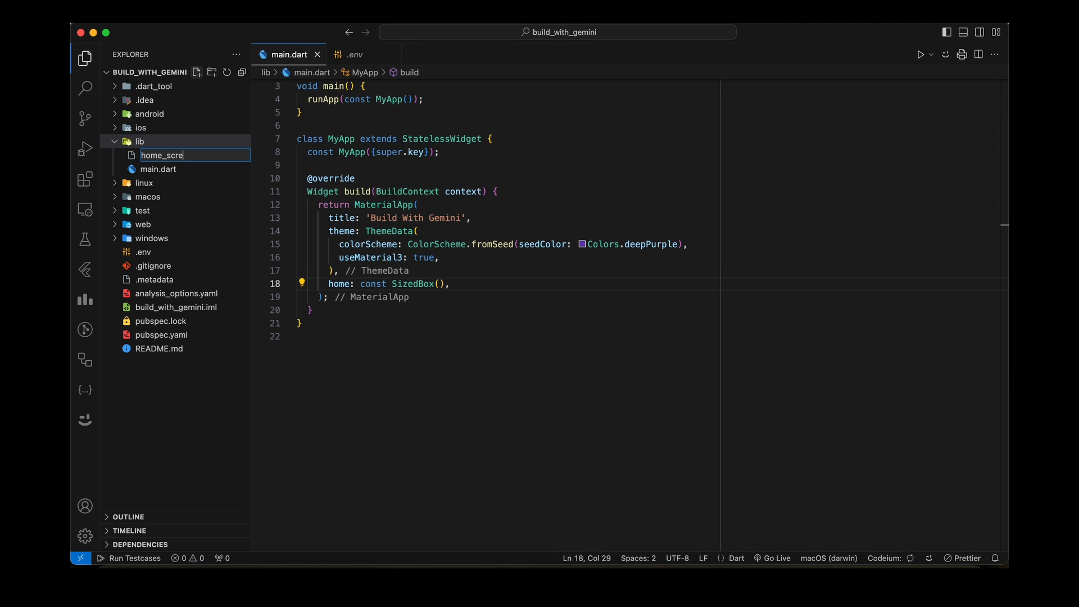
type("stful")
type("body: SizedBox,")
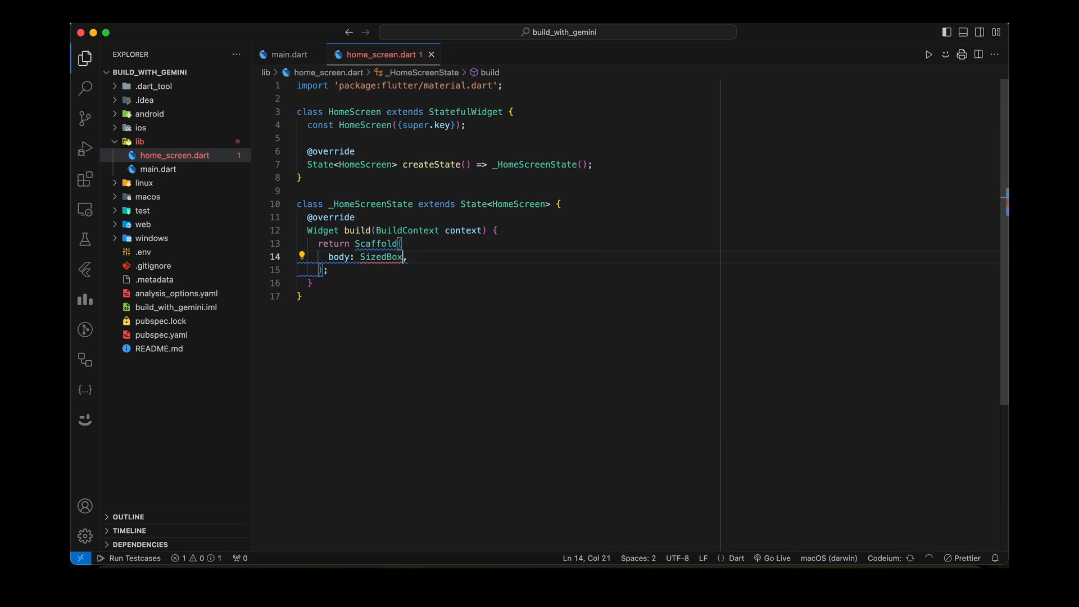
type("late final")
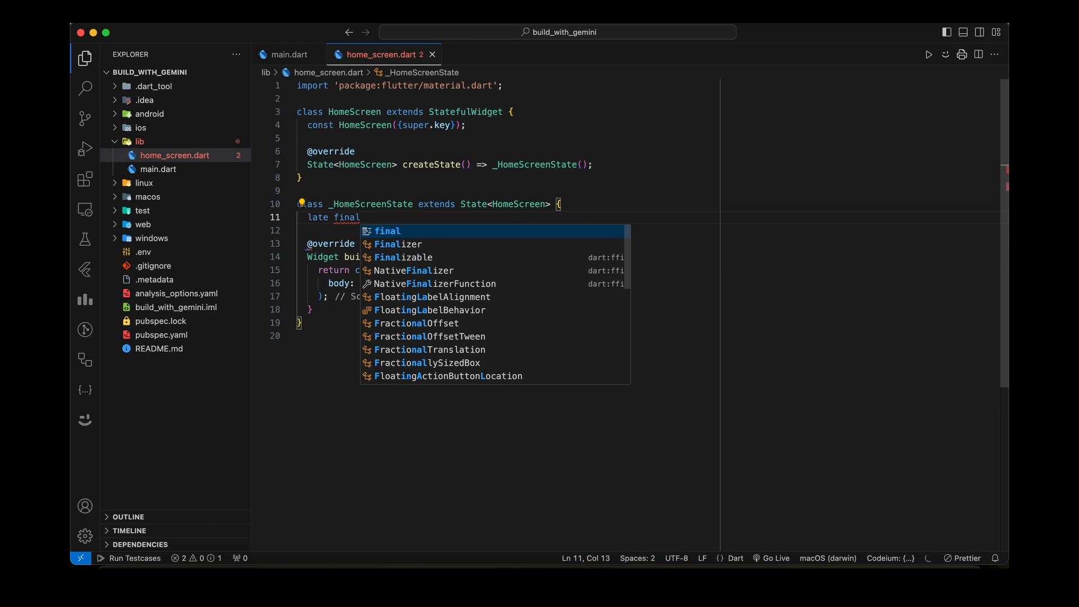
type("GenerativeModel _model;")
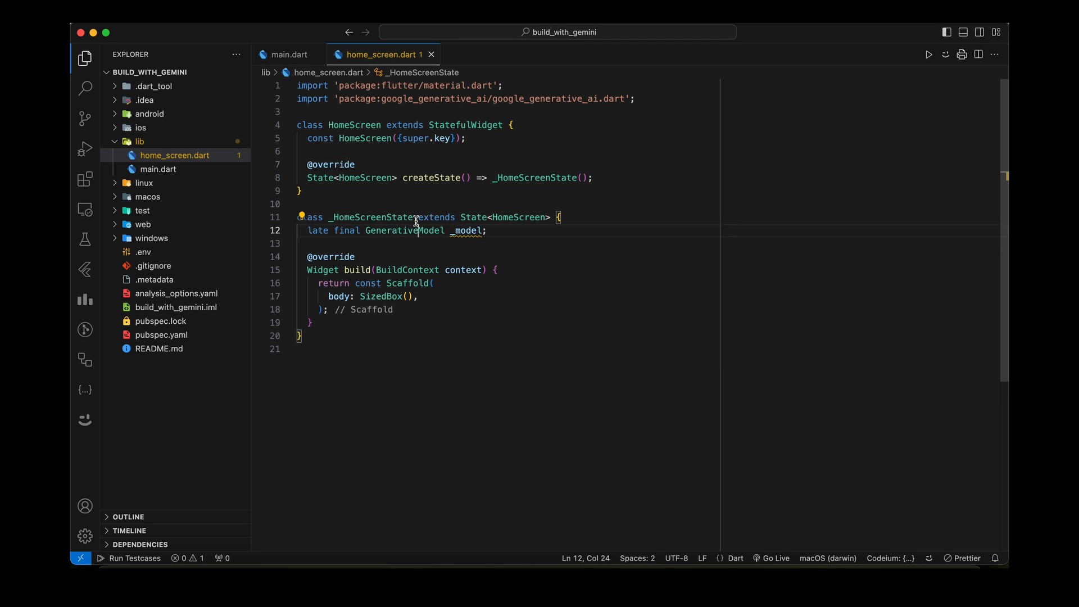
- In initState build a 'gemini-pro' GenerativeModel with the api key and declare a ChatSession _chat
type("in")
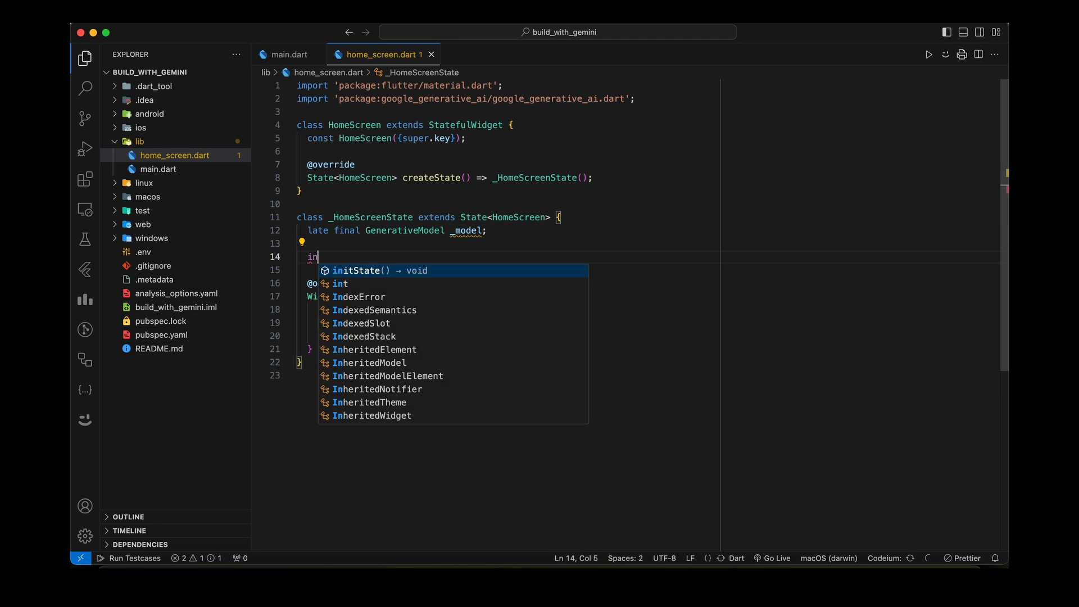
key("Enter")
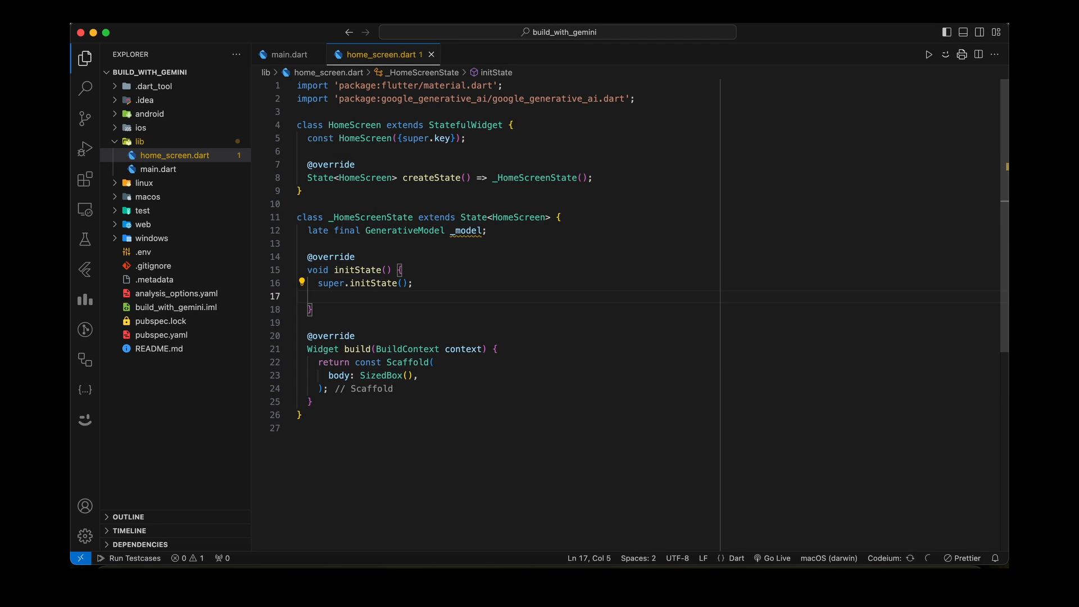
type("_model = GenerativeModel(model: model, apiKey: apiKey)")
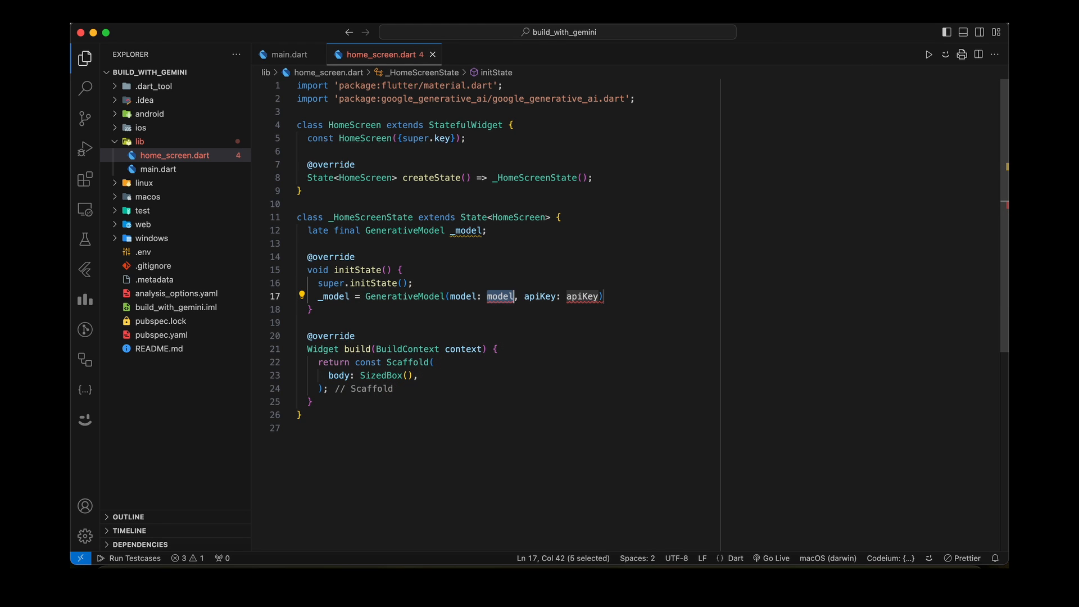
type("'gemini-pro',")
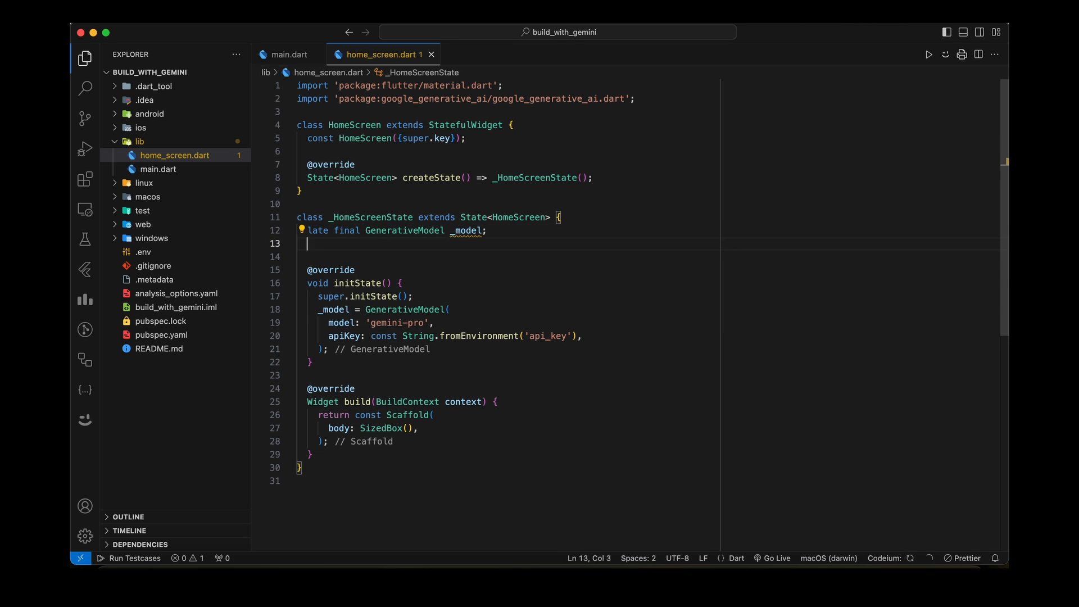
type("late final ChatSession _chatSession;")
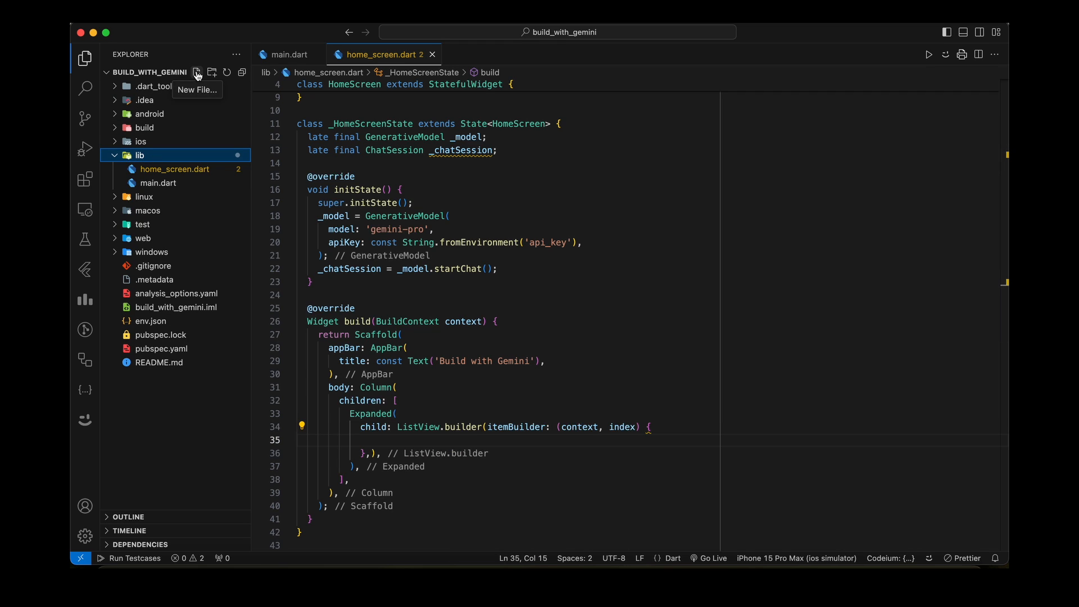
- Create MessageWidget with required text and isFromUser fields rendering MarkdownBody(data: text)
left_click(196, 72)
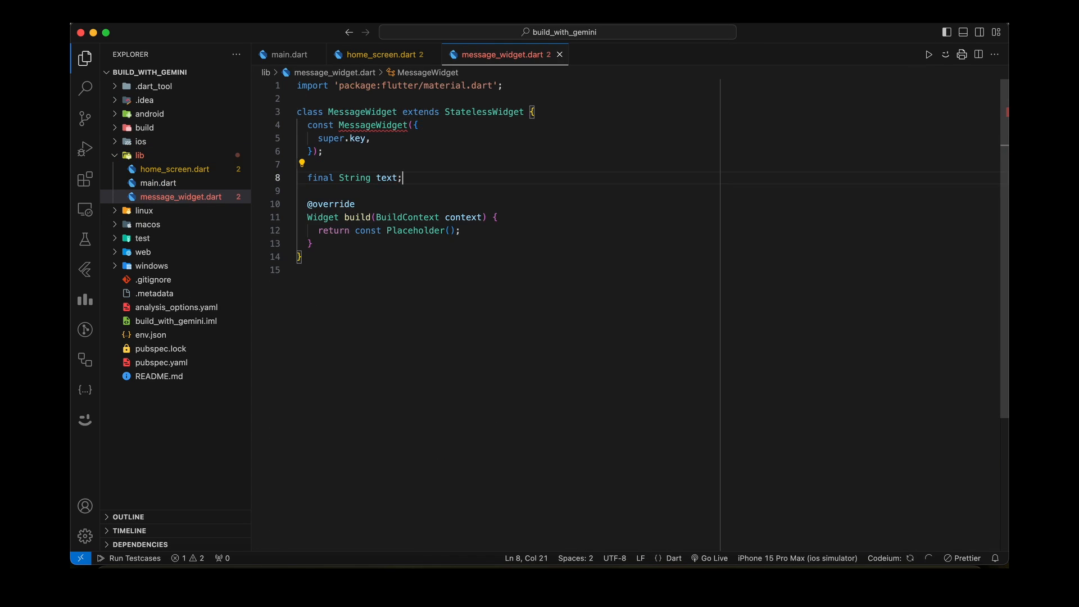
type("required this.text,")
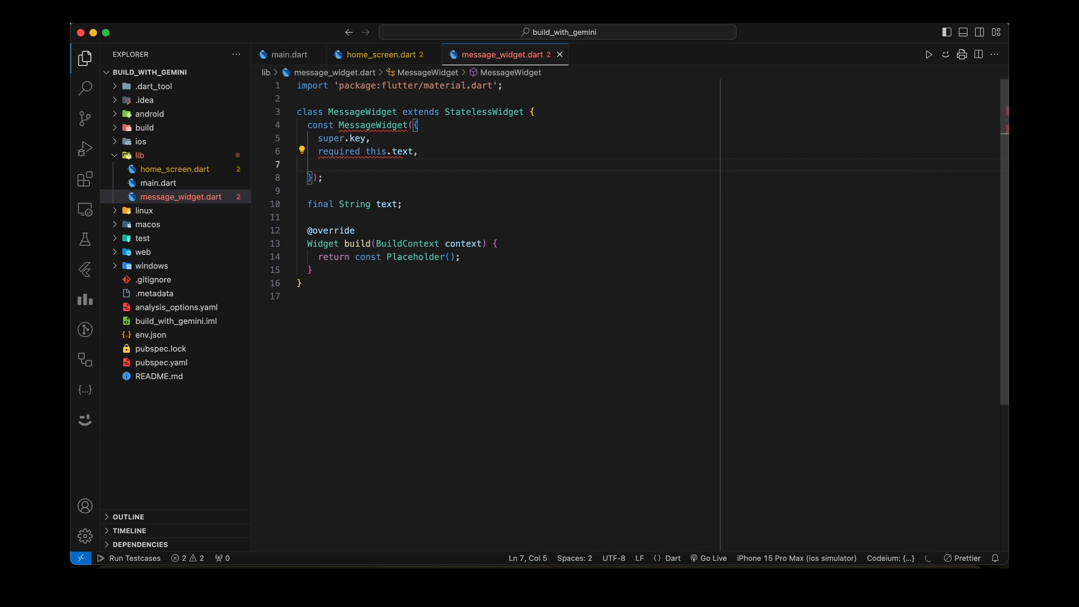
type("required this.isFromUser,")
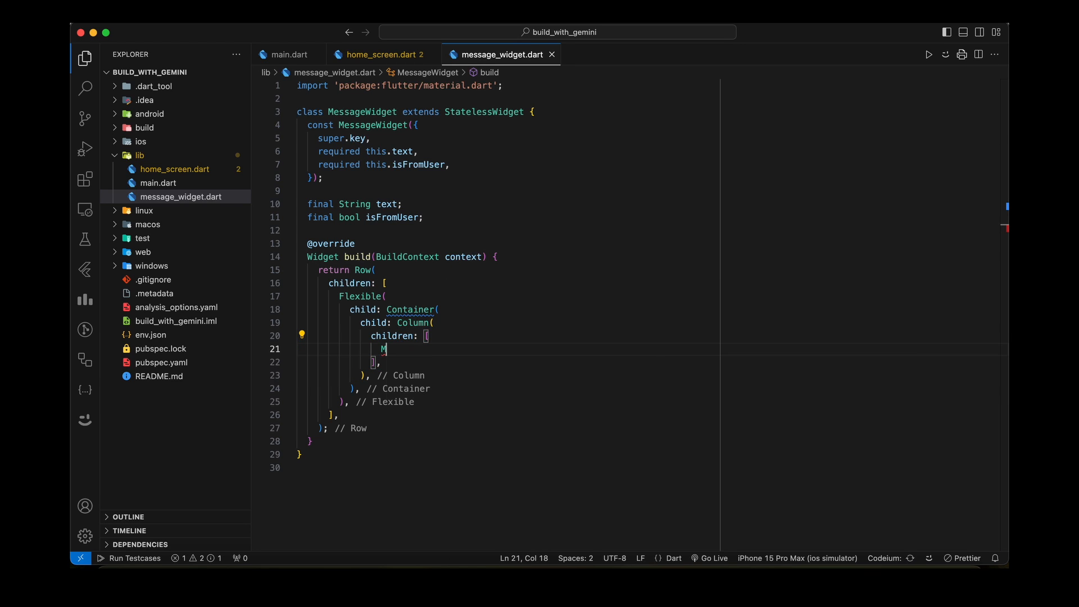
type("arkdownBody(data: text),")
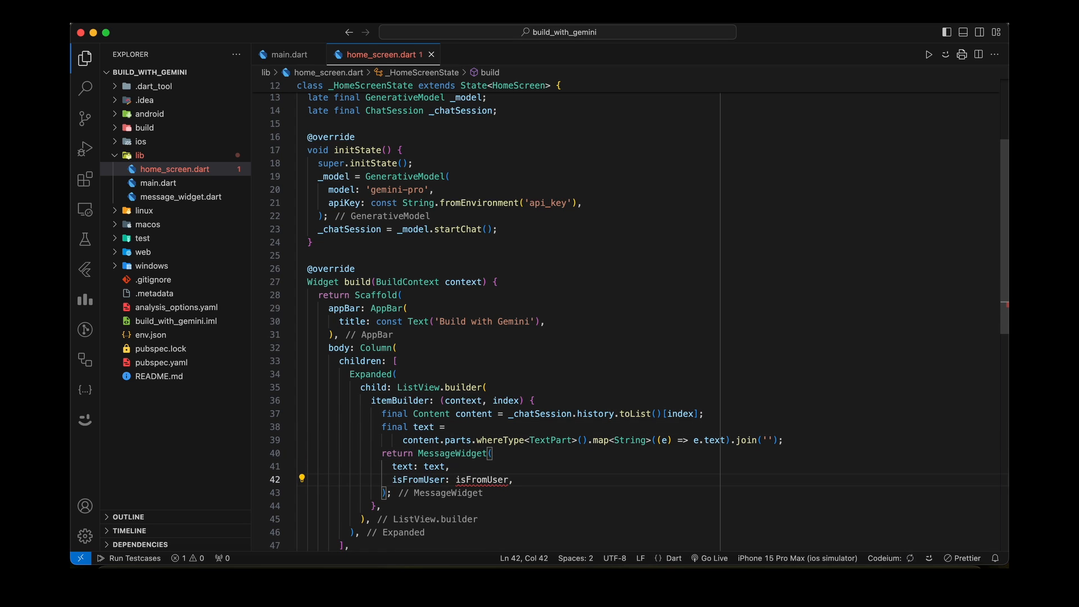
- Set isFromUser to content.role == 'user' and write _sendChatMessage with loading, error handling and scrolling
type("content.role == 'user'")
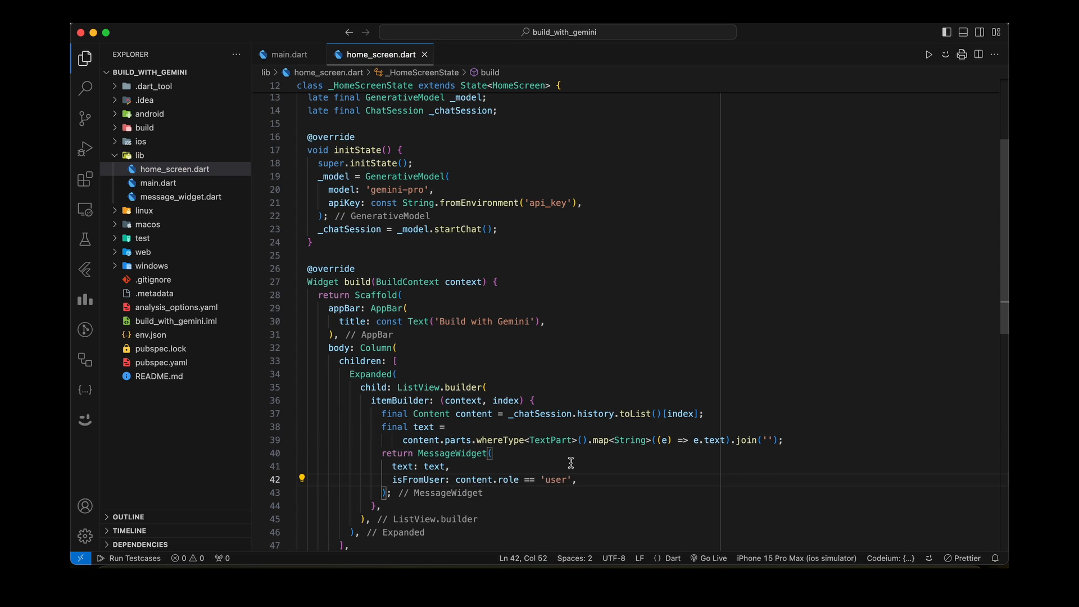
scroll("down", 3)
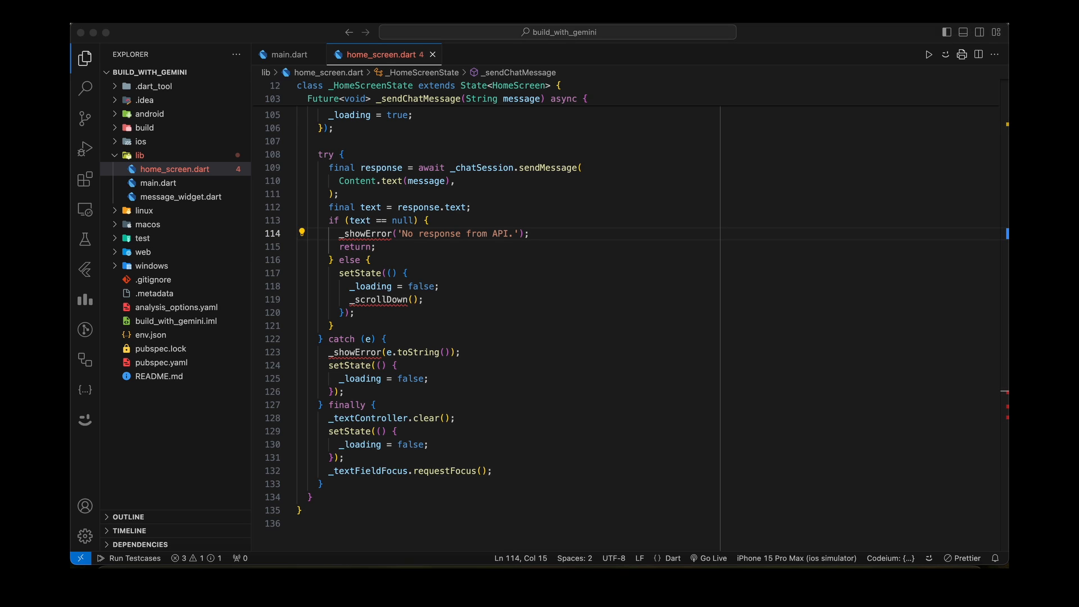
scroll("down", 3)
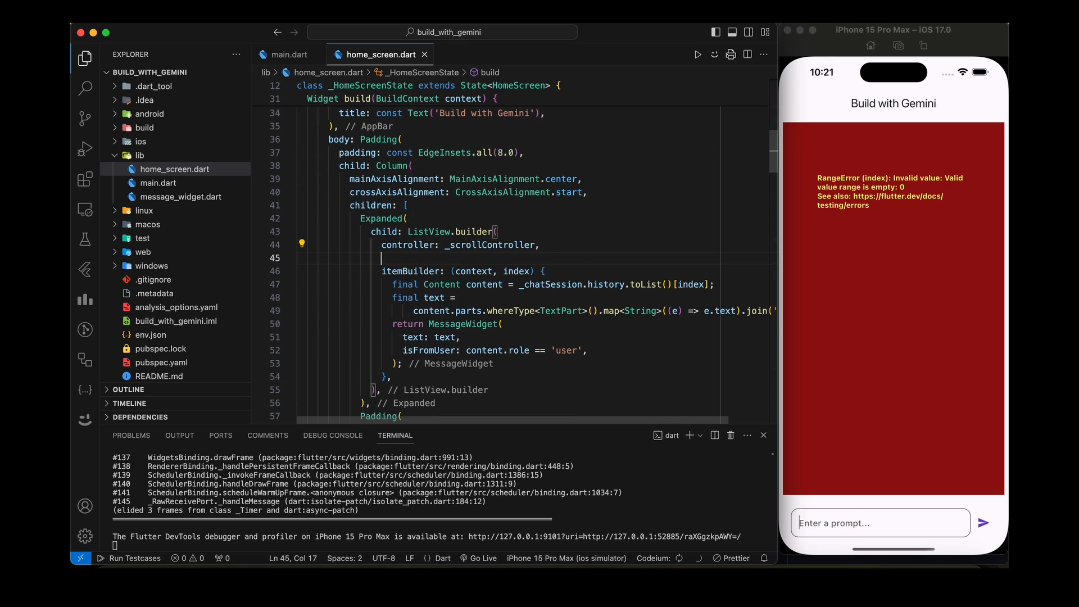
- Set itemCount to _chatSession.history.length, then send 'Good Morning!' in the simulator and get a reply
type("itemCount: _chatSession.history.length,")
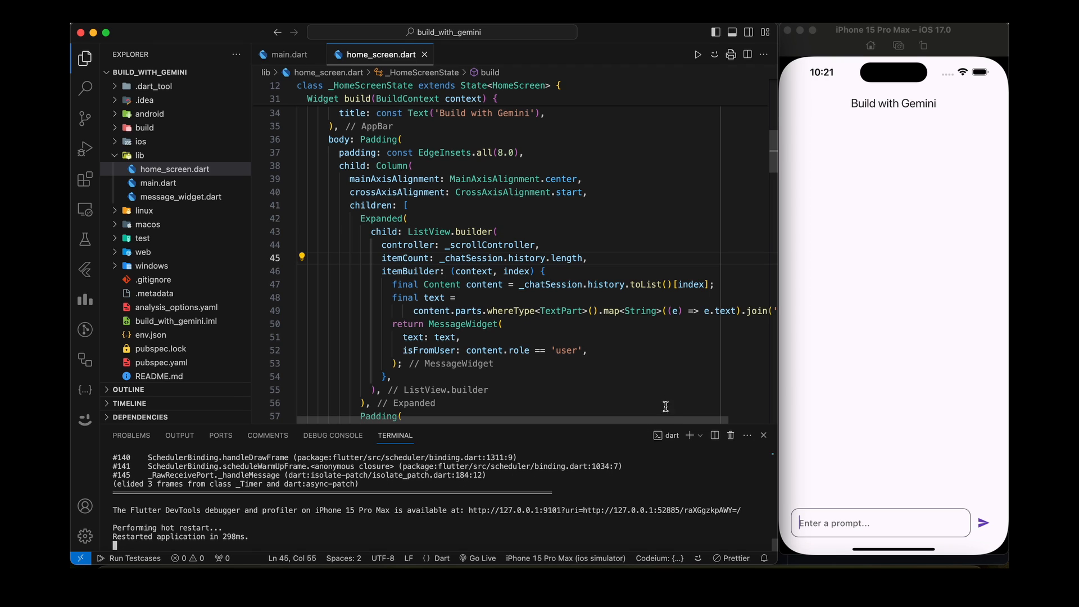
type("Goo")
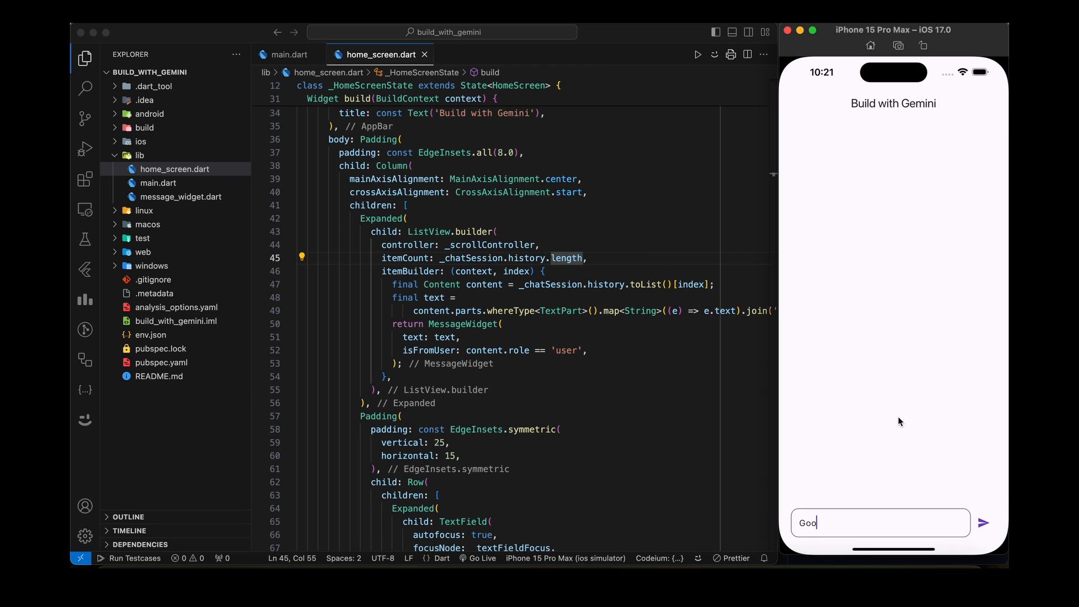
type("Good Morning!")
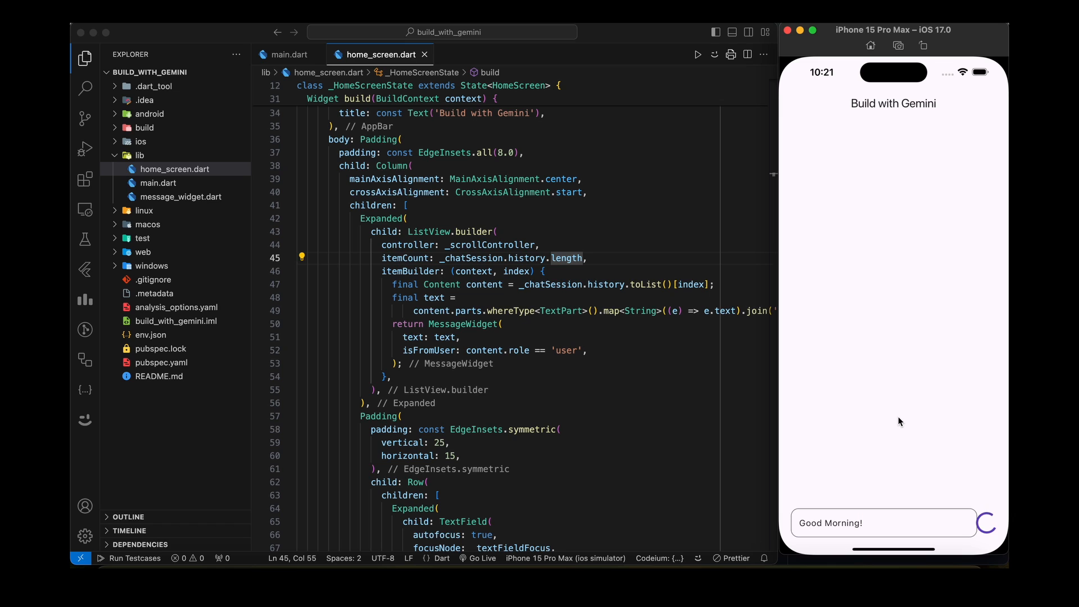
left_click(982, 523)
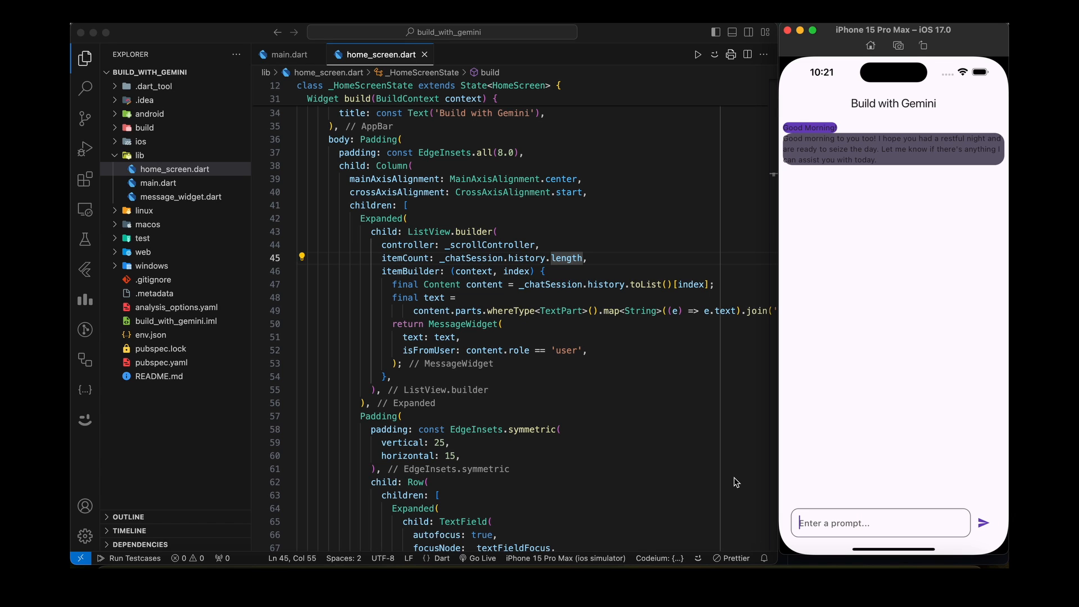
left_click(181, 196)
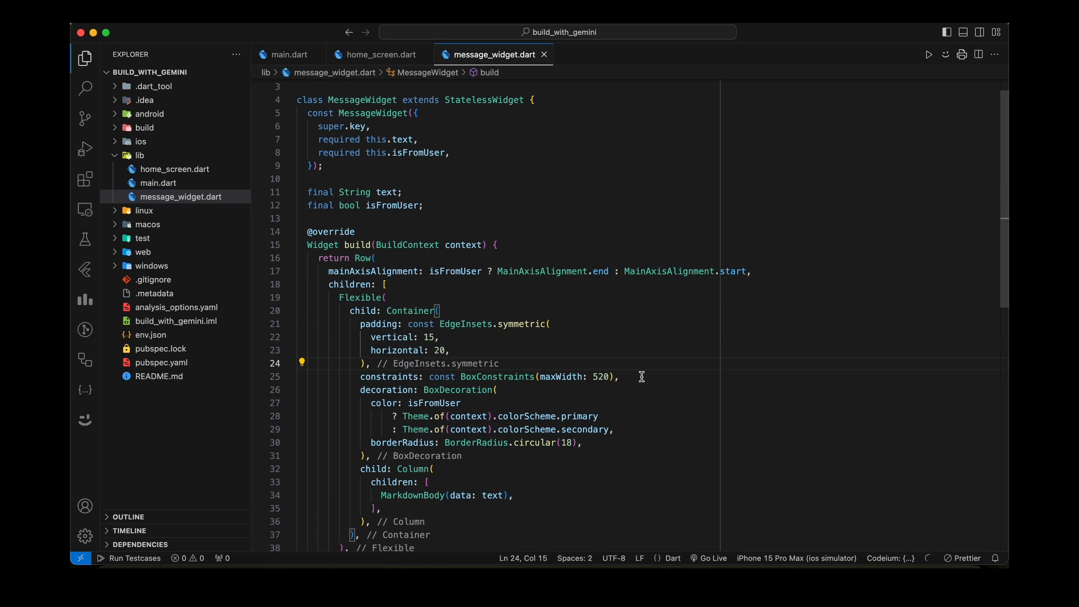
- Add margin EdgeInsets.only(bottom: 8) to the bubble Container and send 'Good morning!' in the simulator
type("margin: const EdgeInsets.only(bottom: 8),")
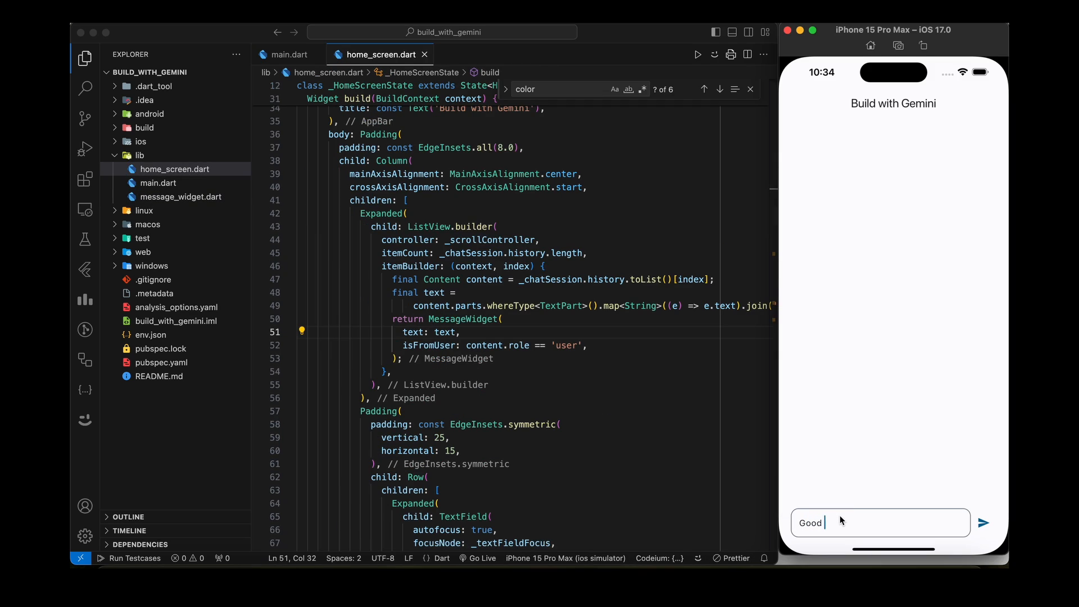
type("morning!")
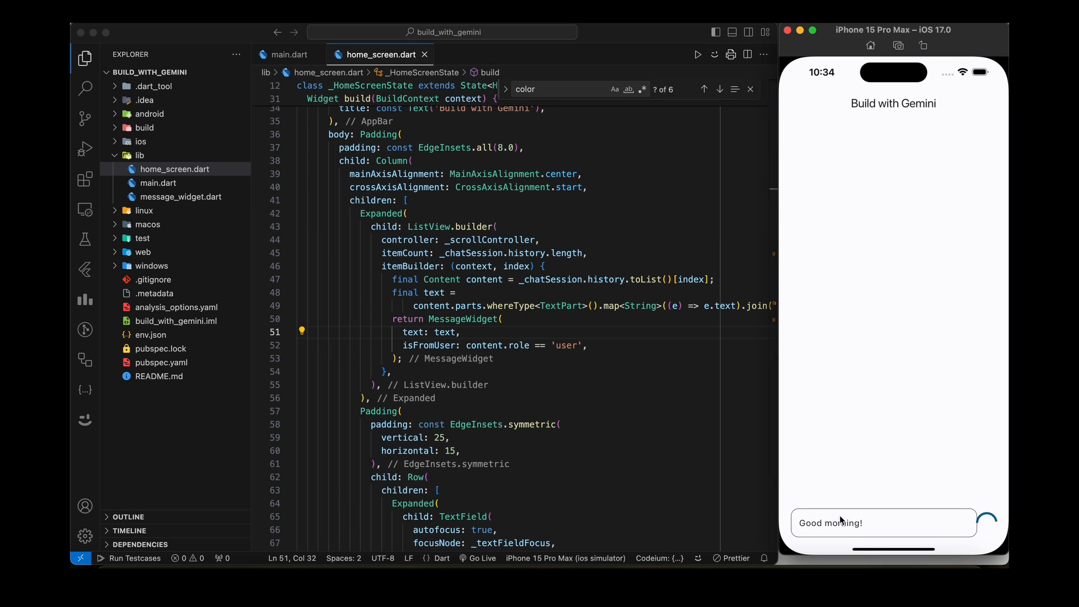
left_click(983, 522)
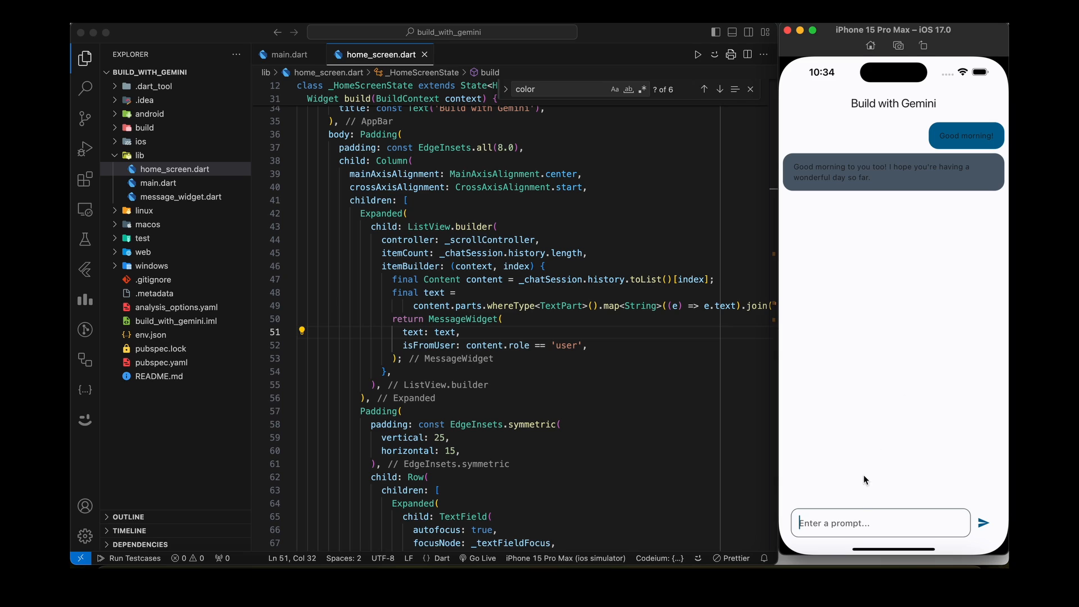
- Ask Gemini 'Tell me a Joke', receive the joke, then type 'Great Thanks' as the next prompt
type("Tell me a")
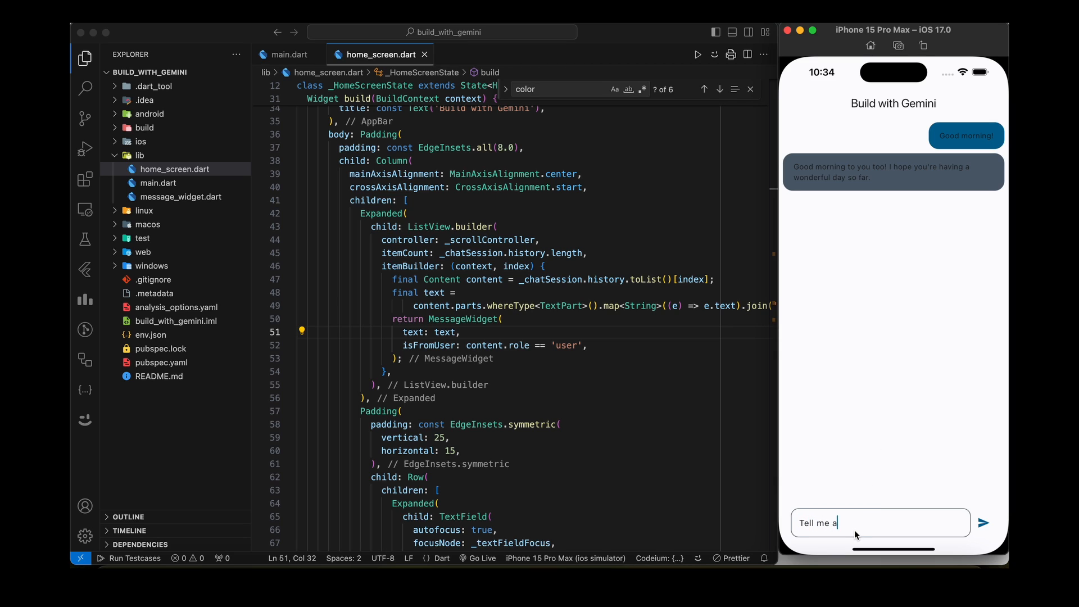
type("Joke")
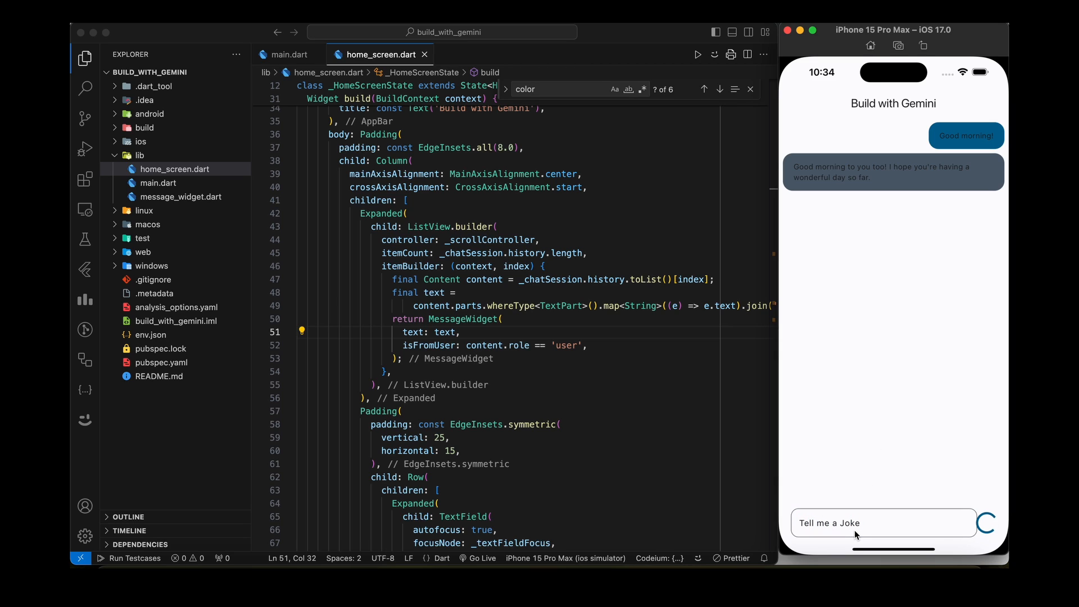
left_click(984, 522)
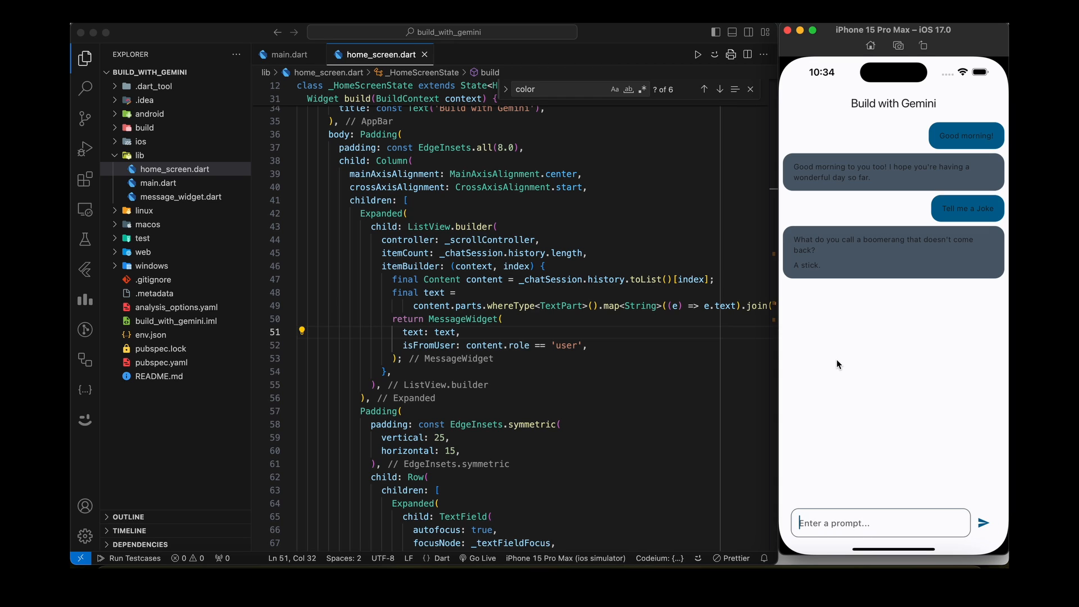
mouse_move(843, 475)
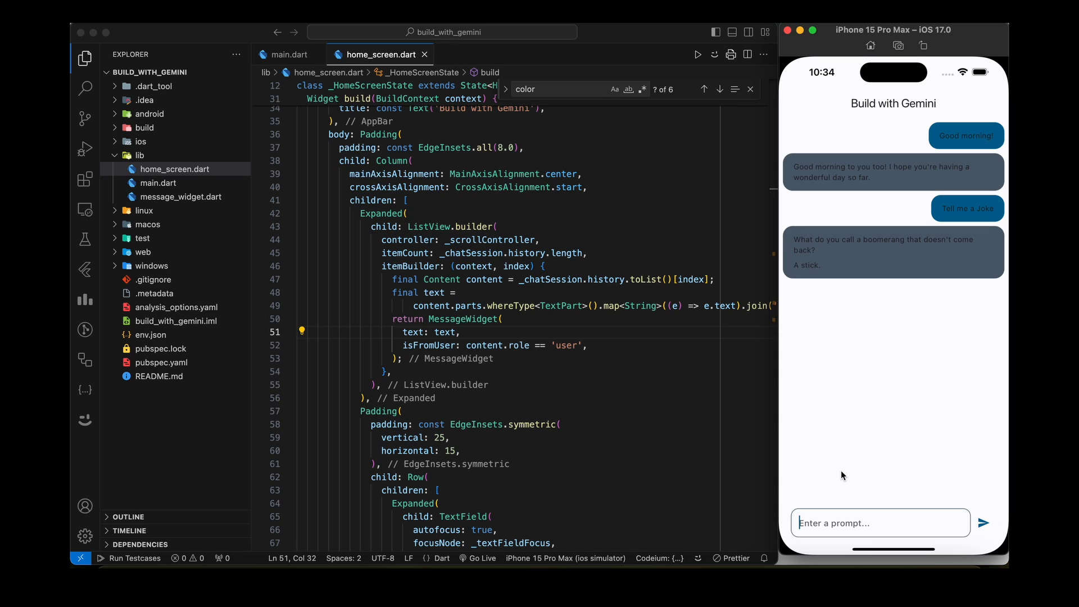
left_click(879, 523)
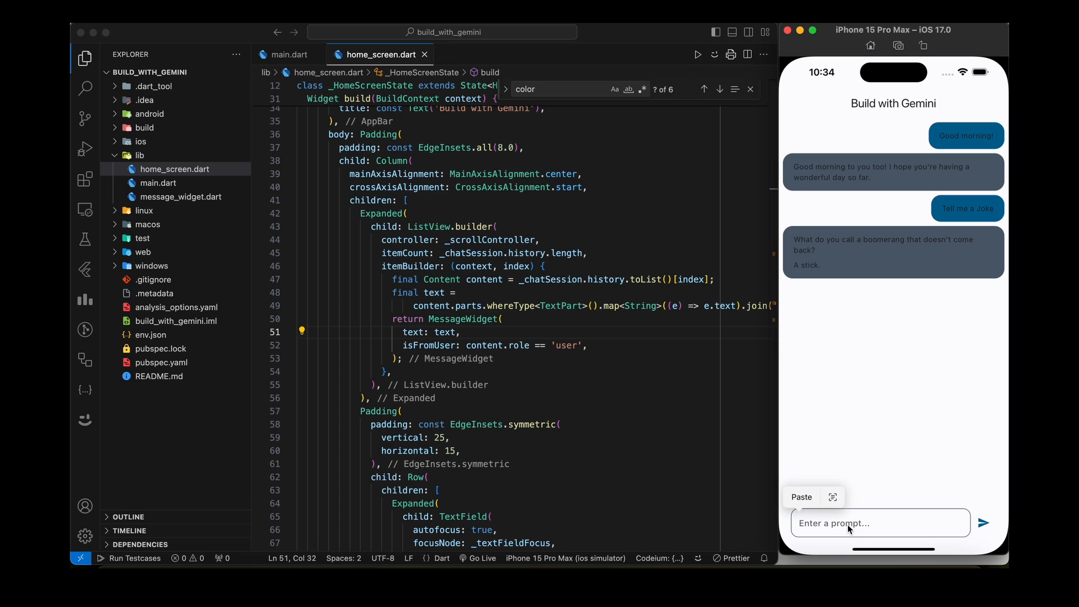
type("Gra")
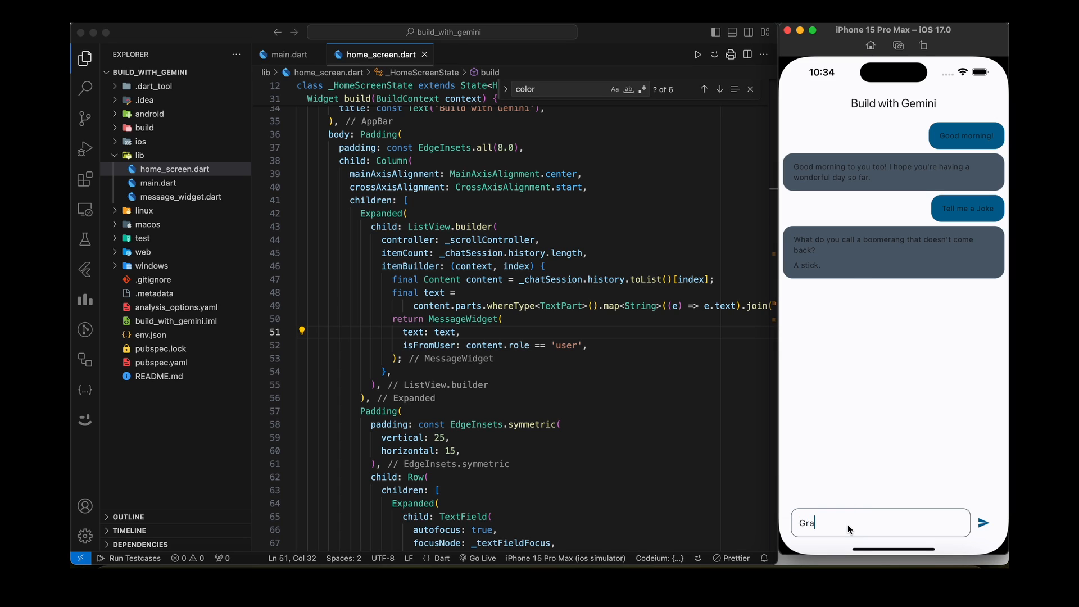
type("Great")
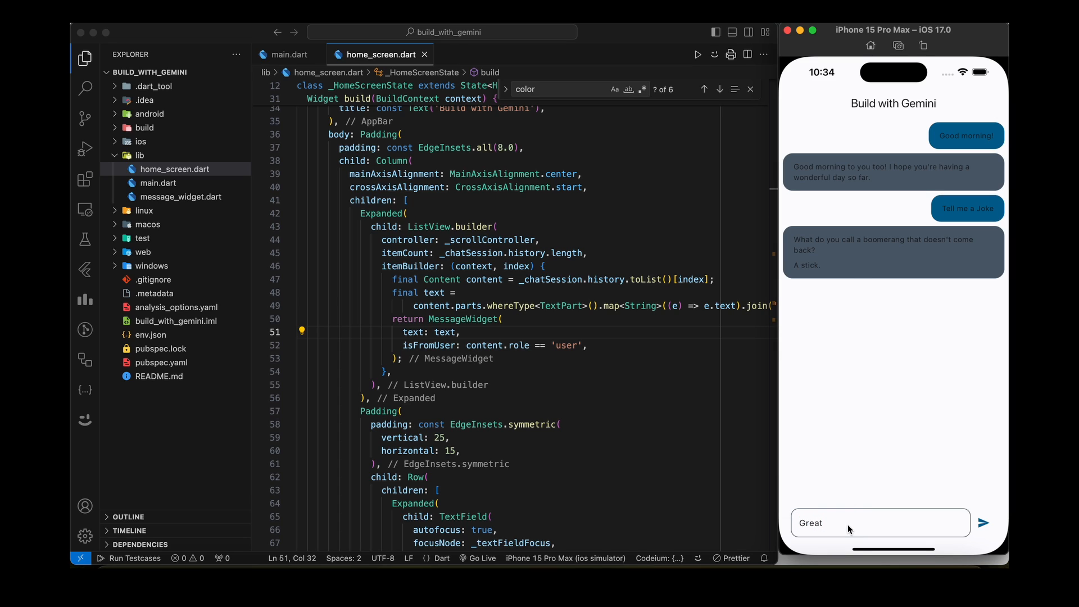
type("Thanks")
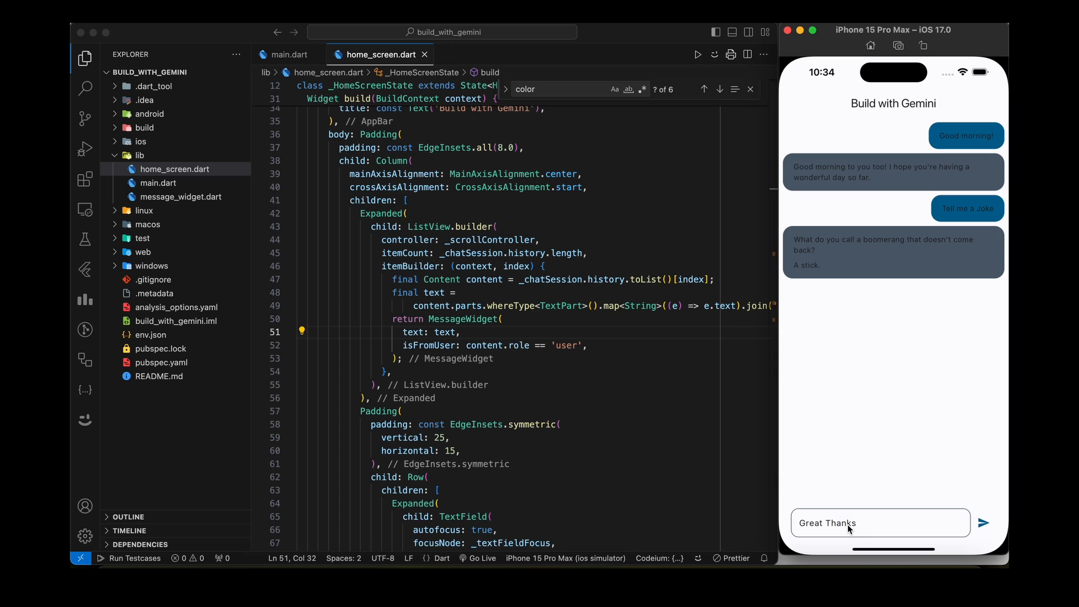
left_click(880, 523)
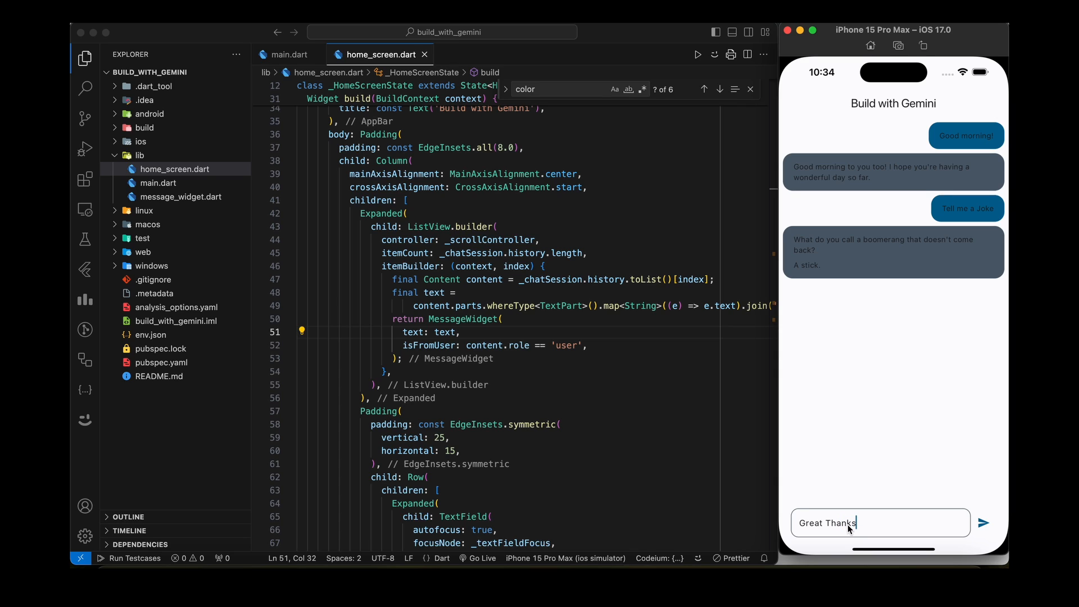